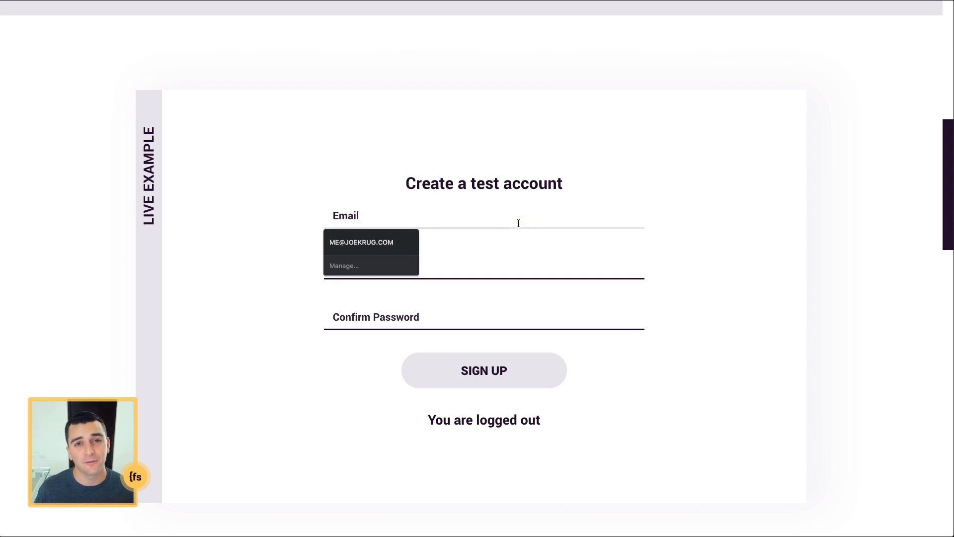
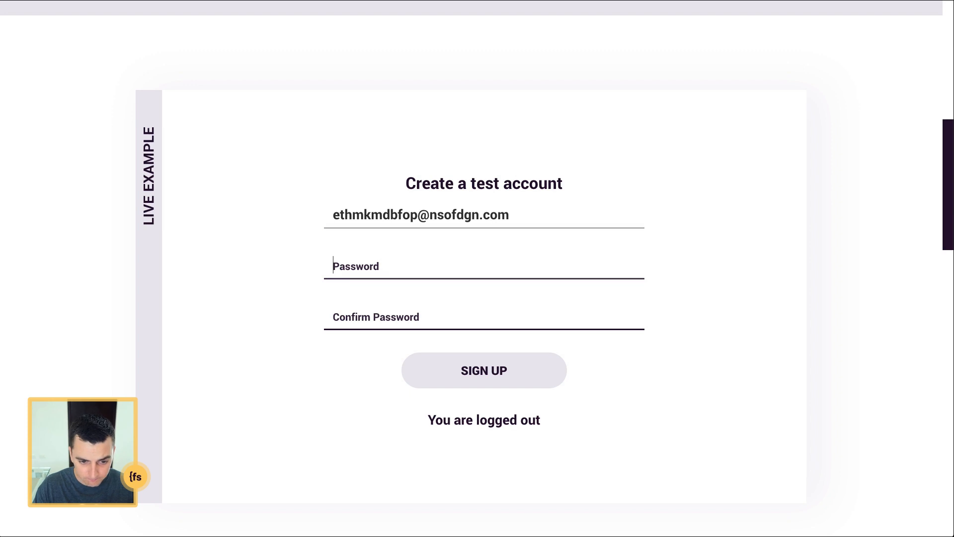
type("•")
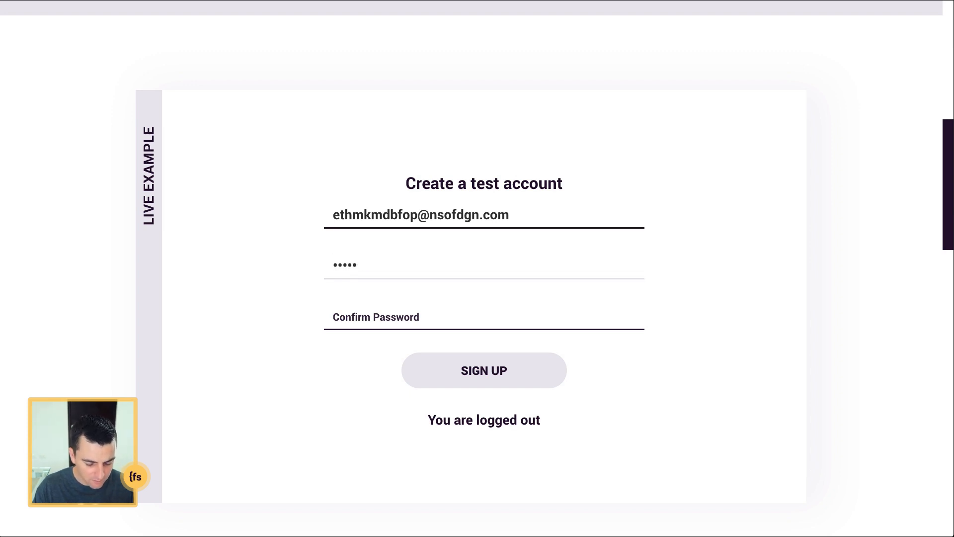
left_click(483, 324)
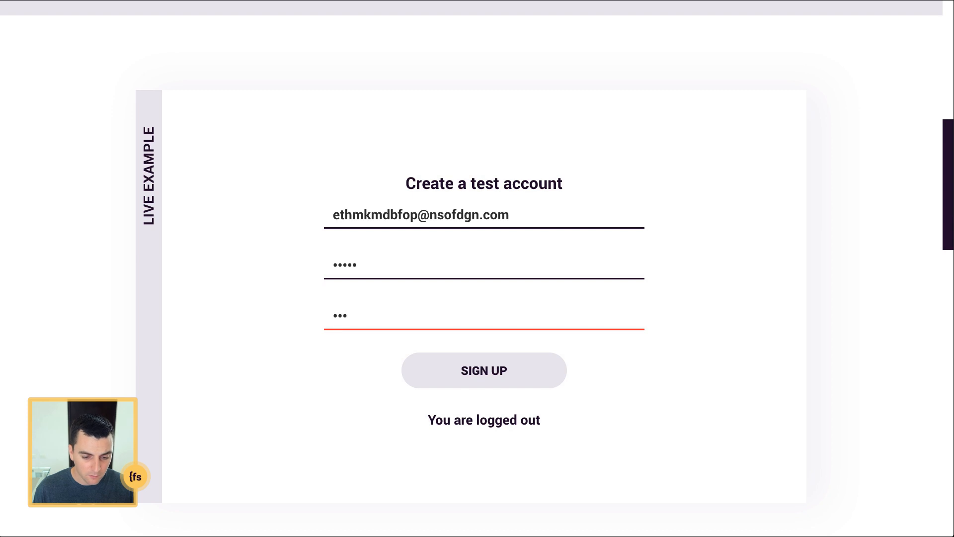
Complete the confirm password to match, briefly backspacing one character to show the red mismatch.
type("•")
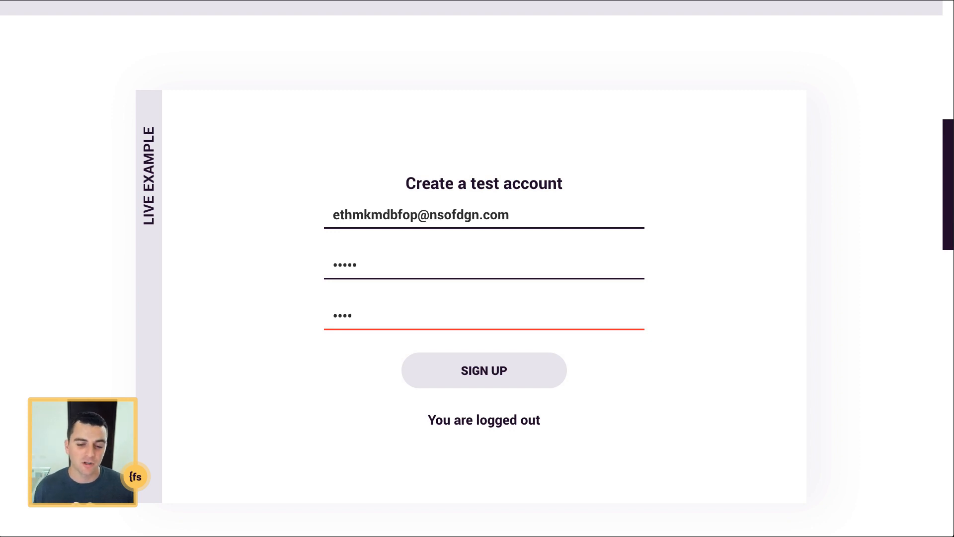
type("•")
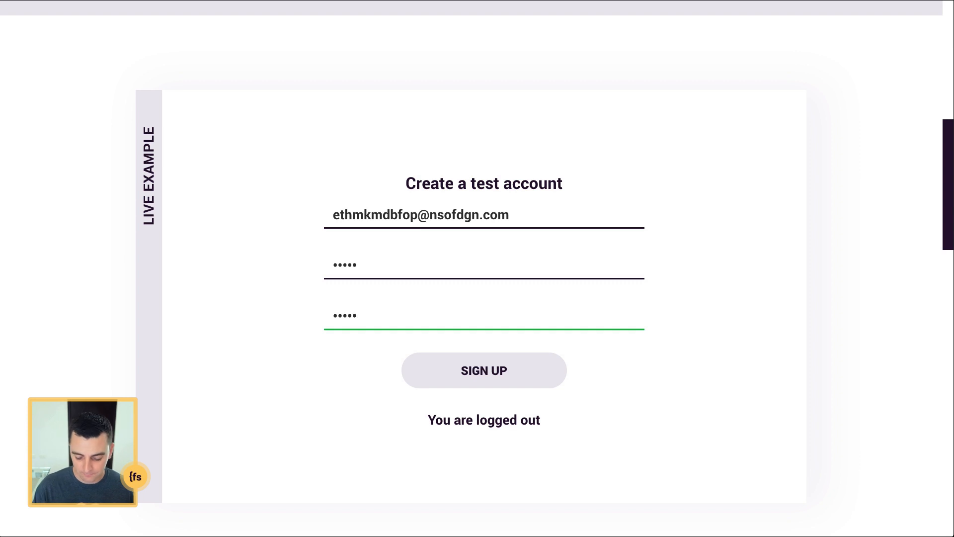
key("Backspace")
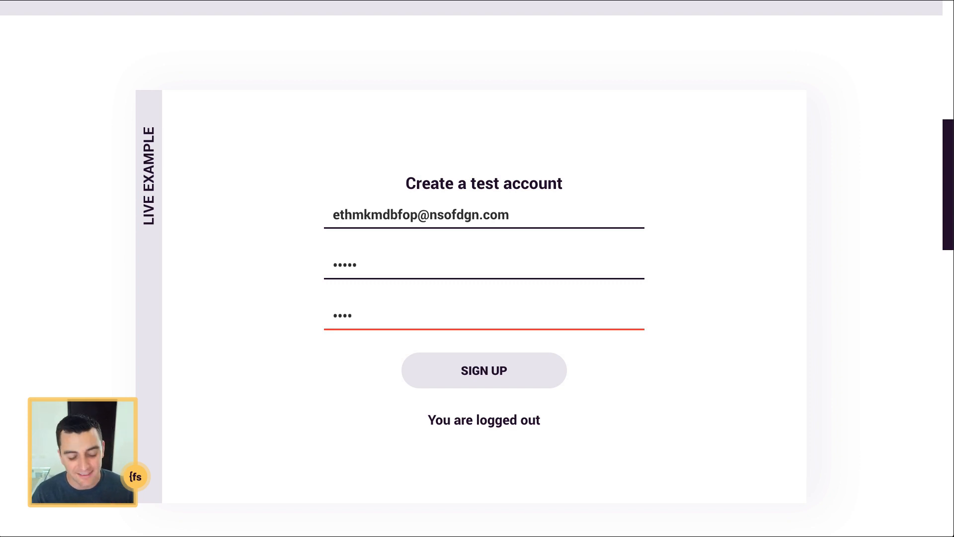
type("•")
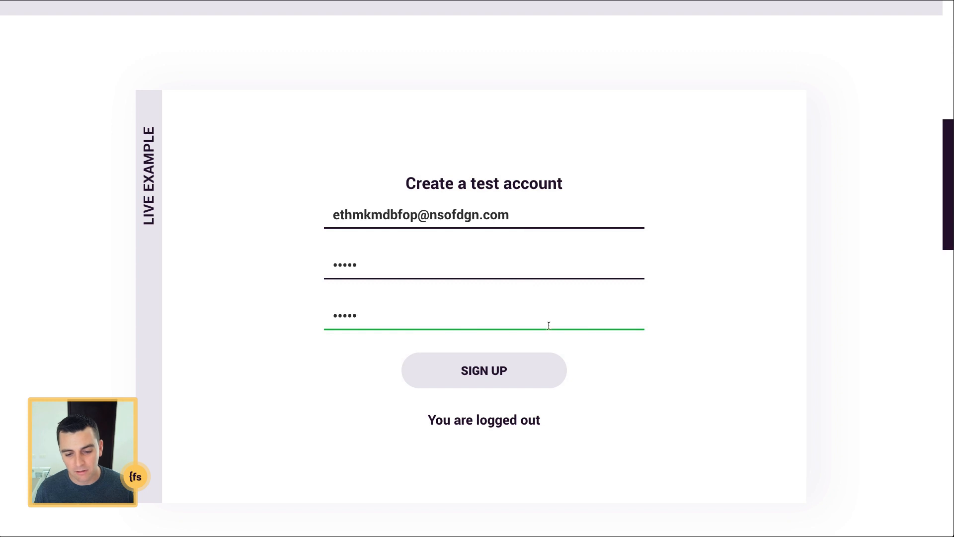
mouse_move(666, 330)
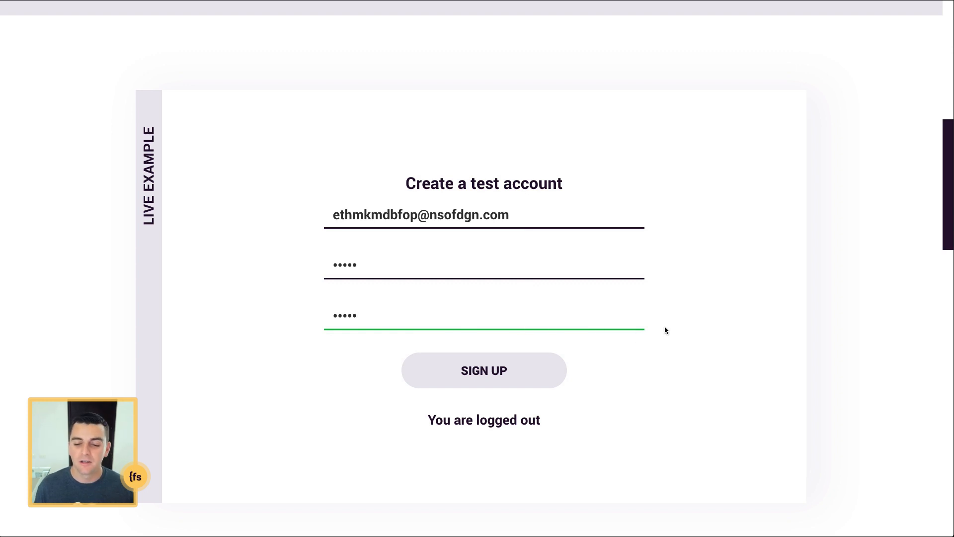
mouse_move(364, 5)
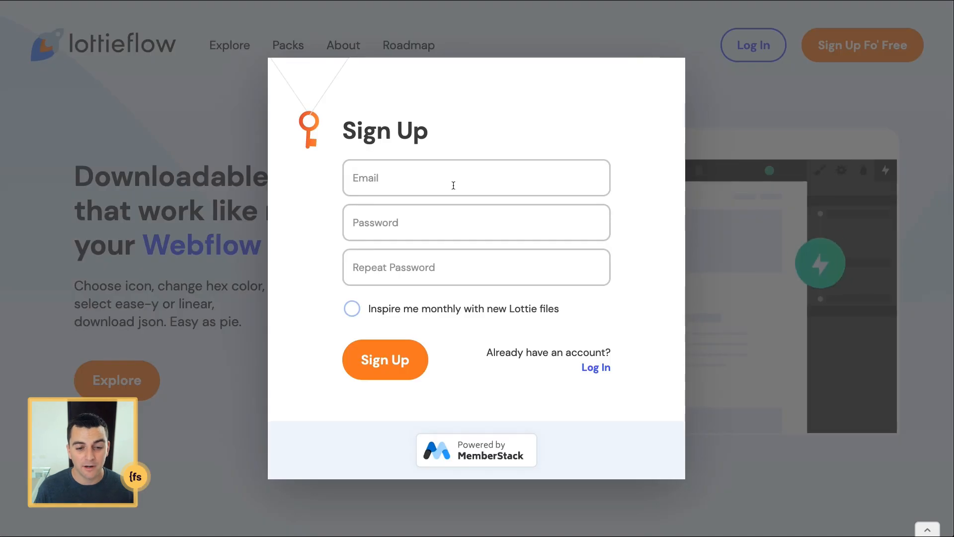
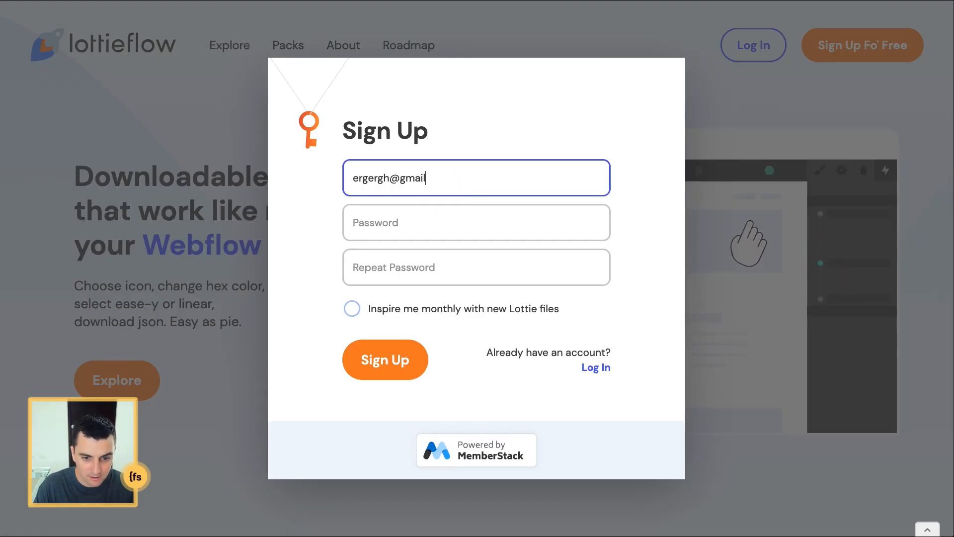
left_click(476, 222)
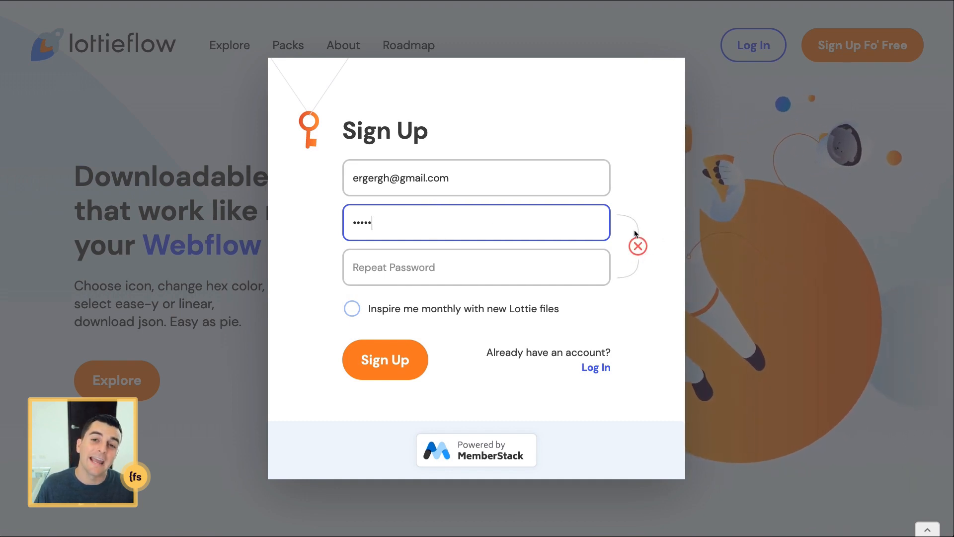
mouse_move(478, 276)
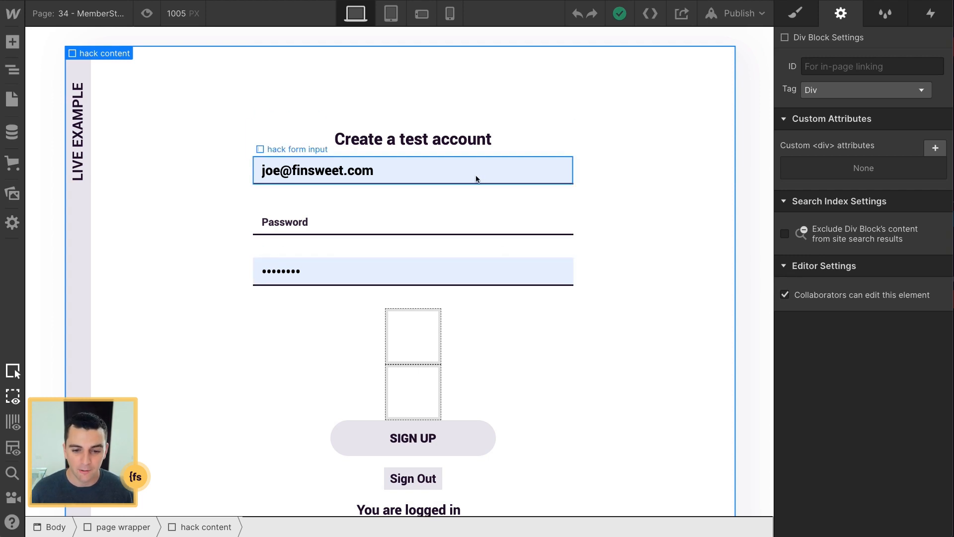
Select the email input, then the Confirm Password input to show its password-confirm ID settings.
left_click(413, 171)
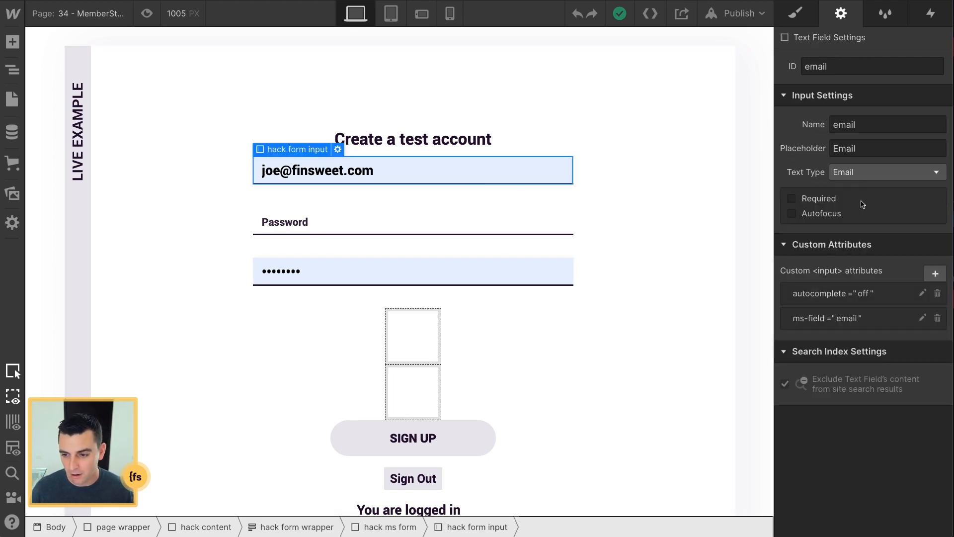
left_click(414, 223)
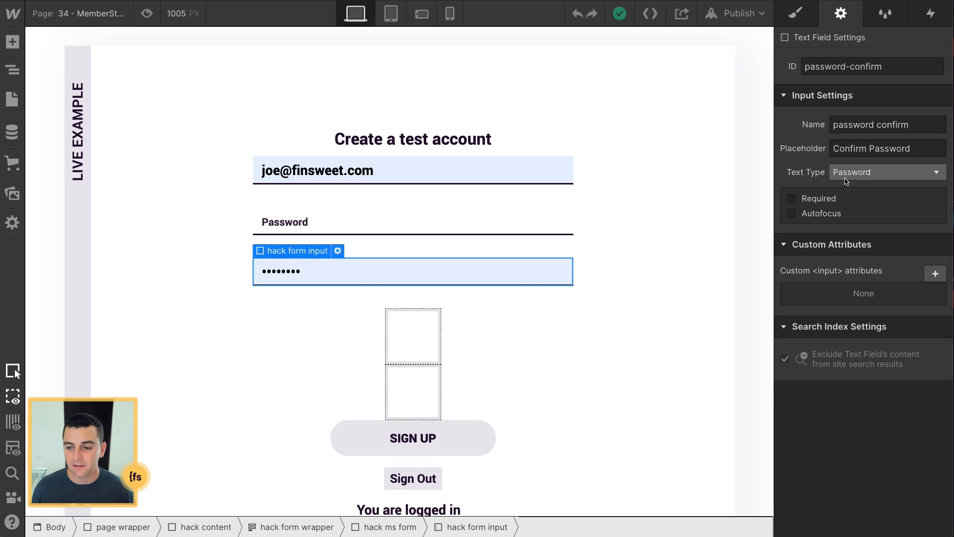
left_click(414, 221)
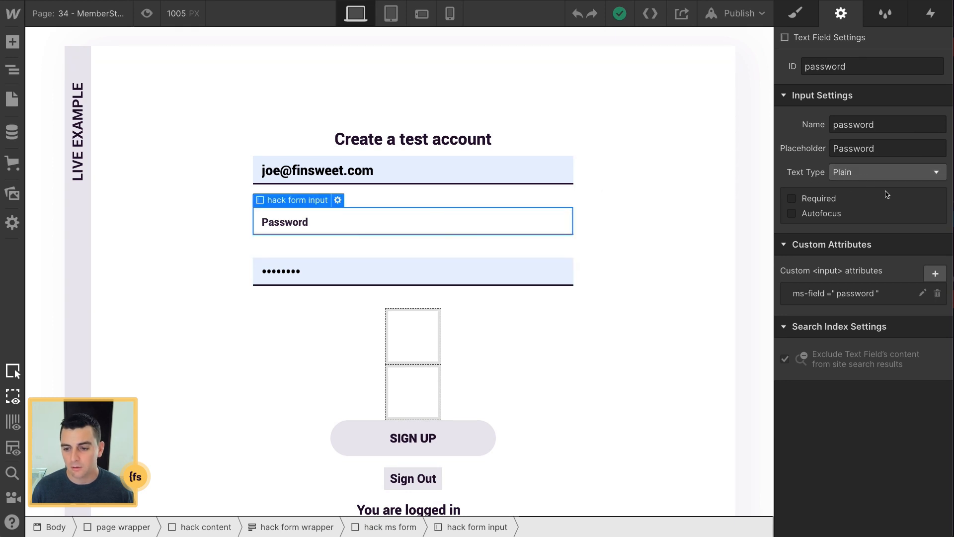
mouse_move(849, 188)
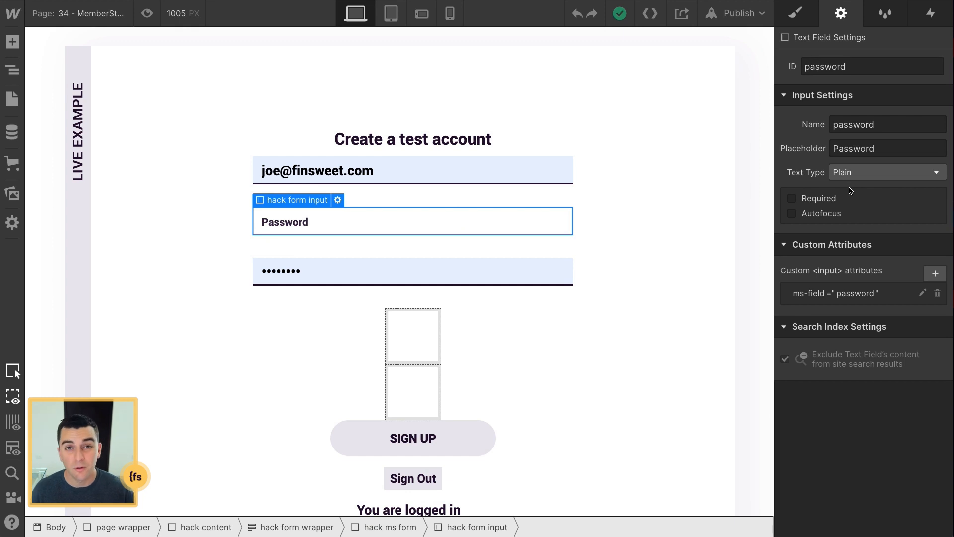
left_click(422, 271)
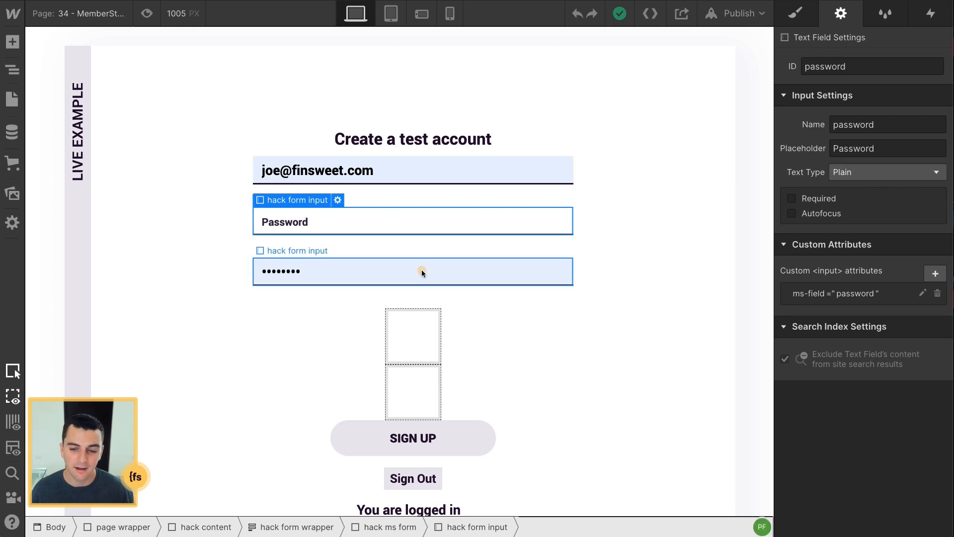
left_click(422, 272)
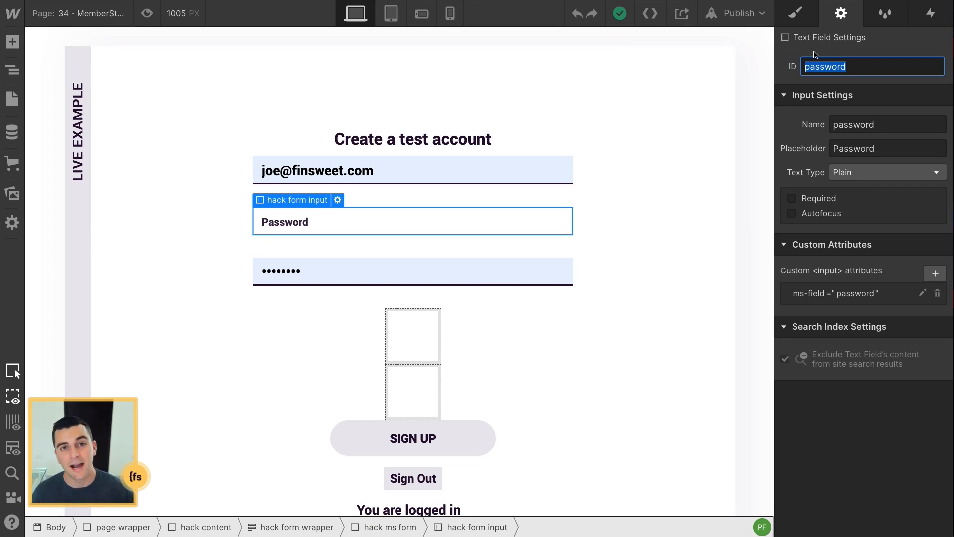
left_click(413, 272)
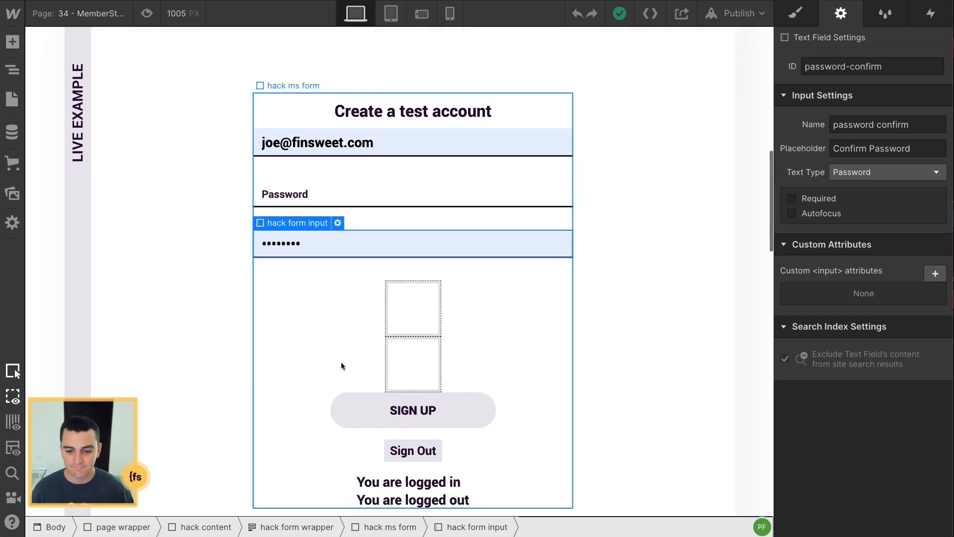
Select the SIGN UP button, the hack34 password no match div, then the password match div's interactions.
left_click(412, 409)
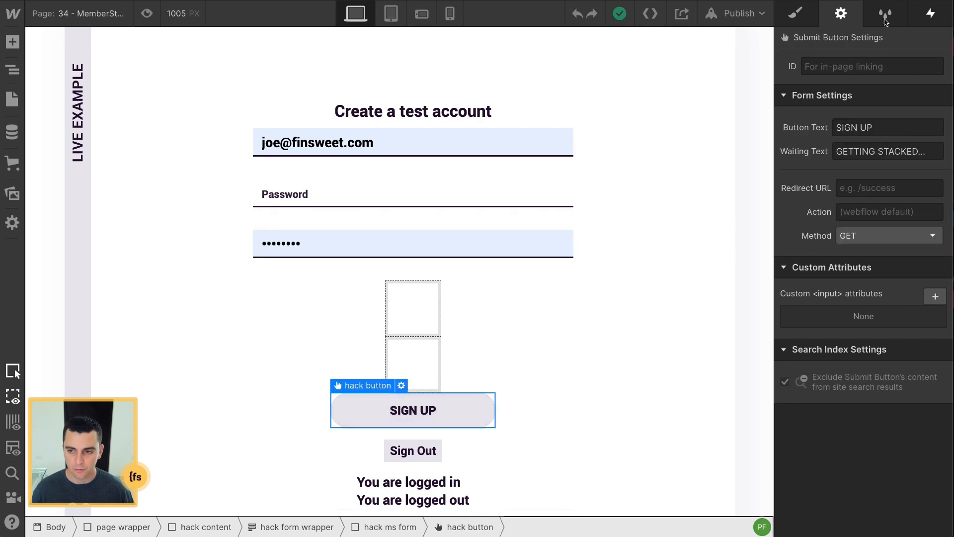
left_click(413, 313)
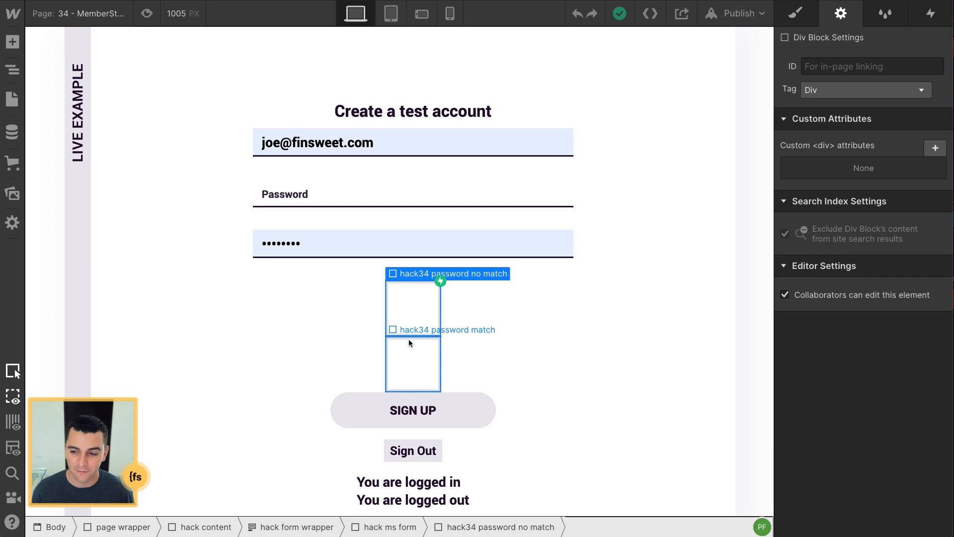
left_click(921, 14)
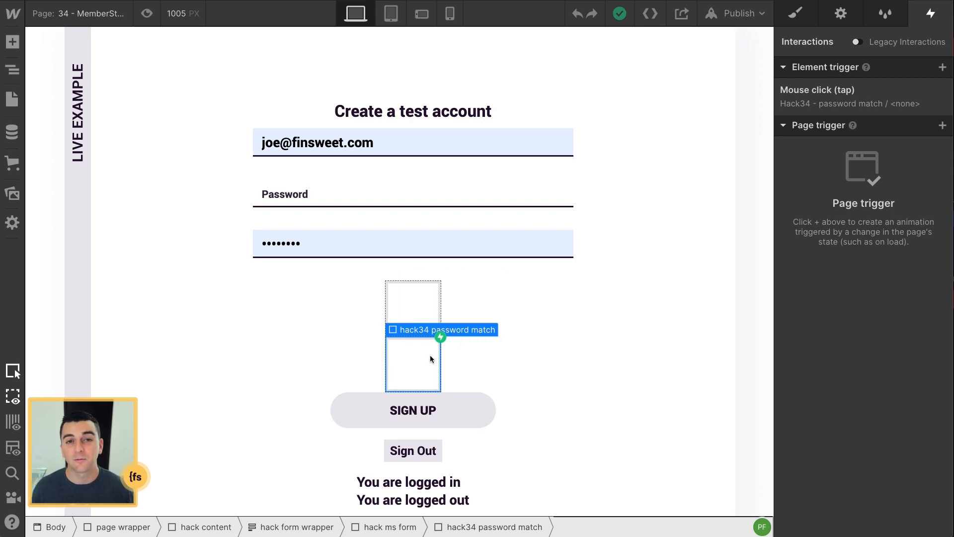
mouse_move(434, 364)
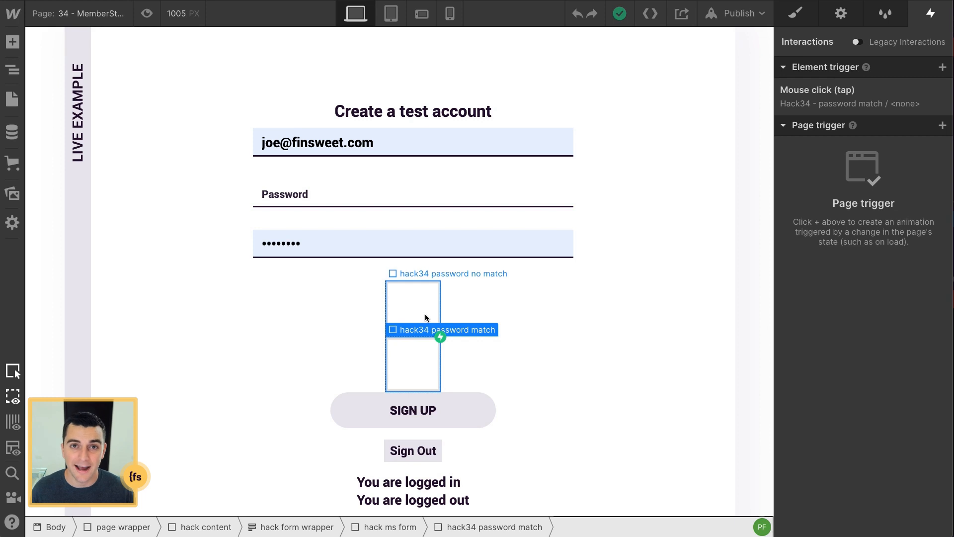
left_click(454, 273)
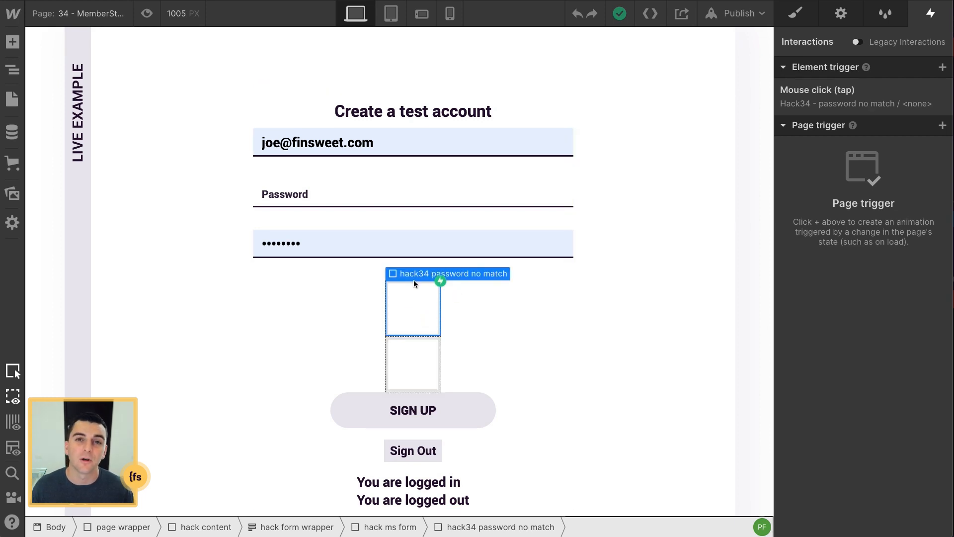
mouse_move(418, 310)
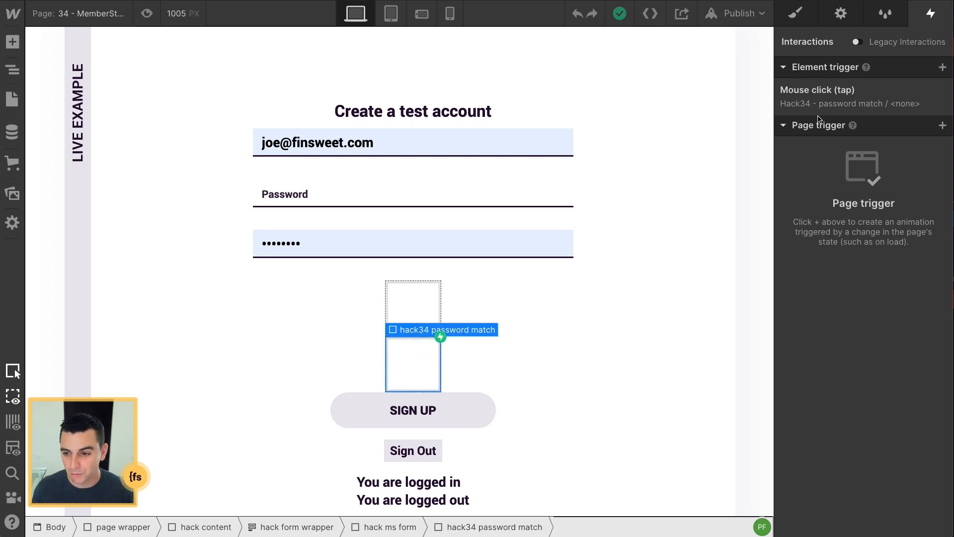
View the Mouse click trigger's Hack34 - password match animation and its Border Color action.
left_click(818, 95)
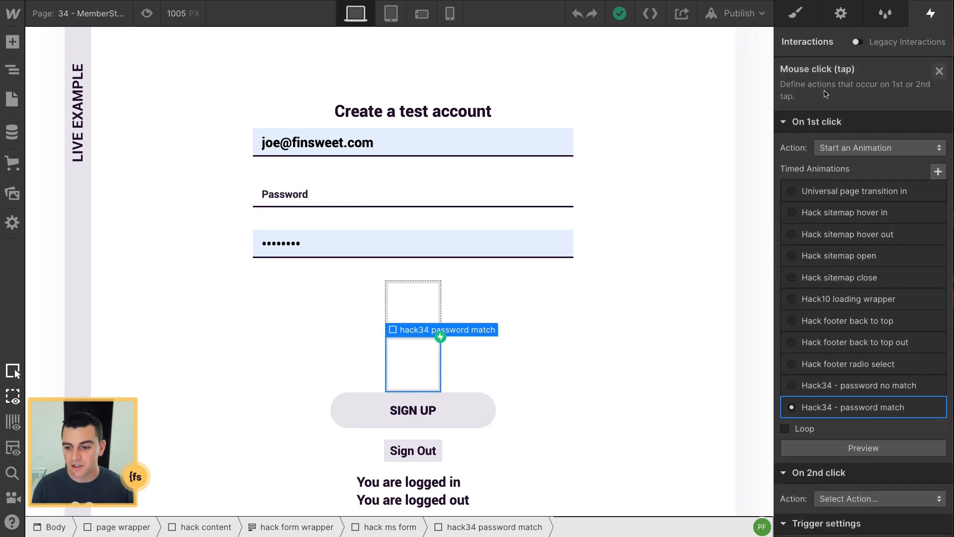
mouse_move(880, 415)
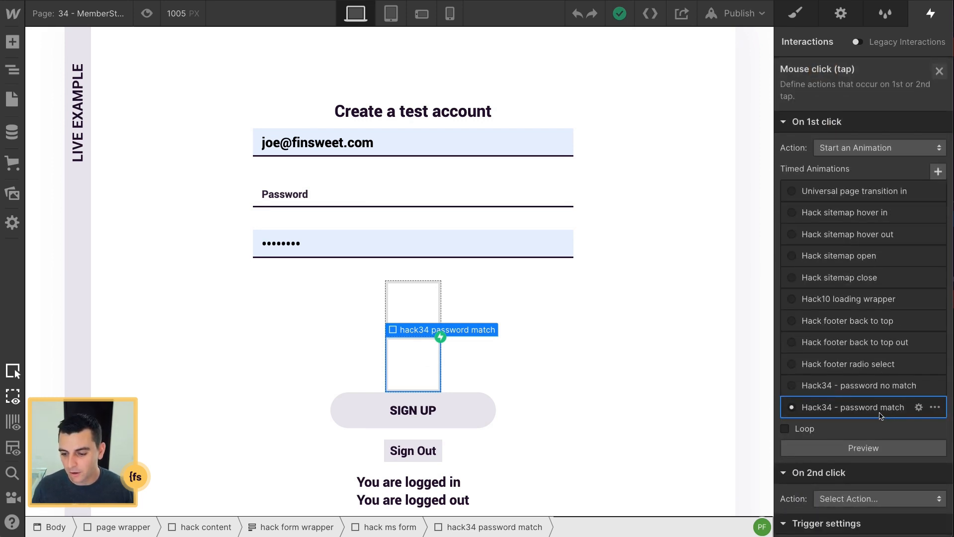
left_click(853, 408)
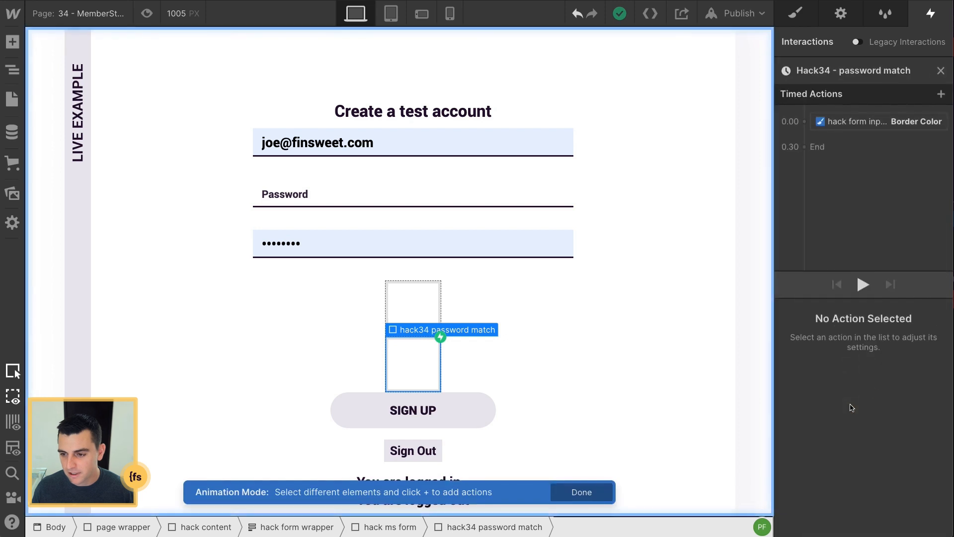
left_click(872, 121)
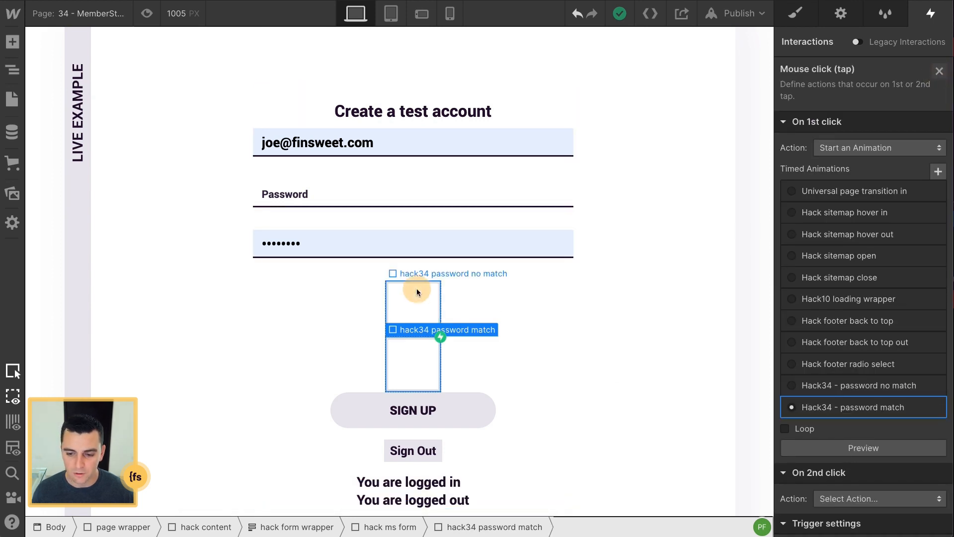
Select the hack34 password no match div and view its border-colour animation.
left_click(859, 386)
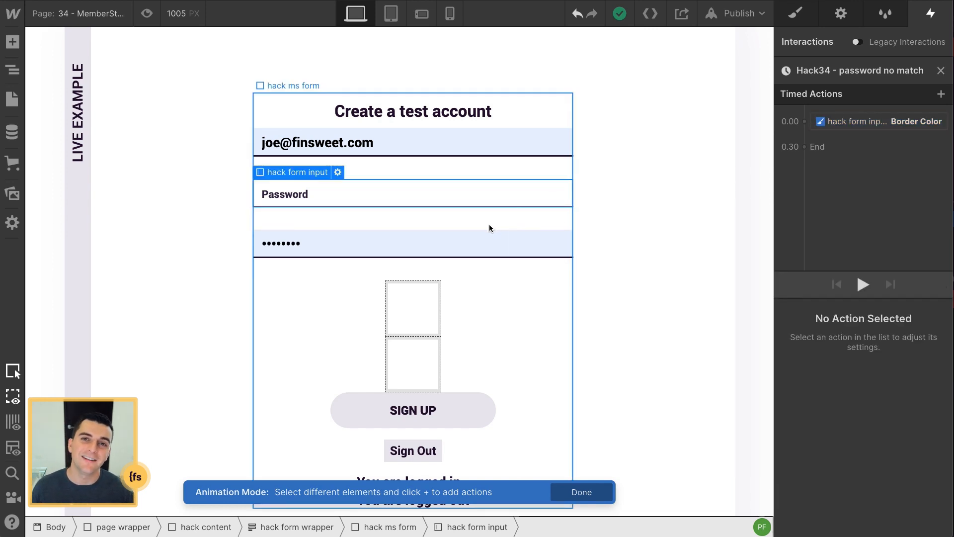
left_click(879, 121)
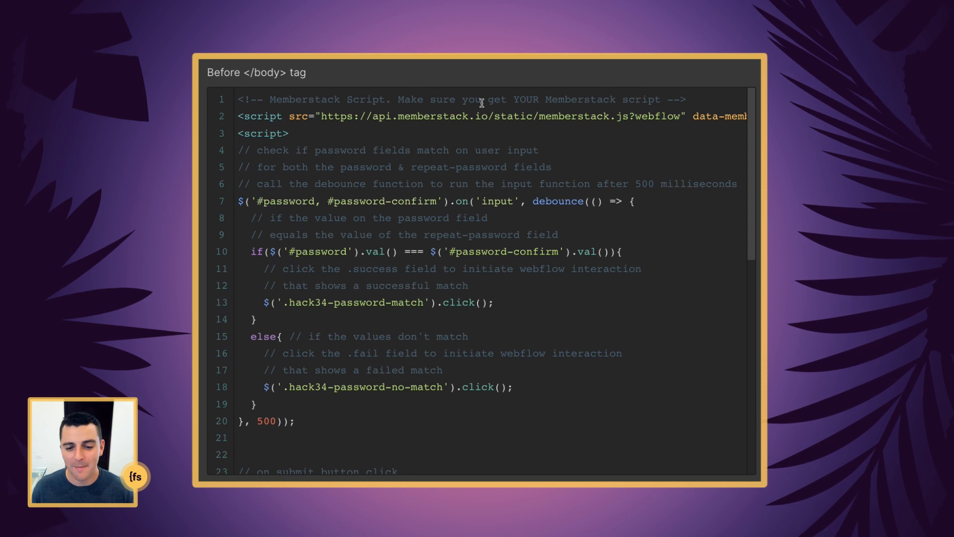
Scroll through the Before </body> script down to the sign-up handler and debounce function.
left_click_drag(444, 116, 725, 115)
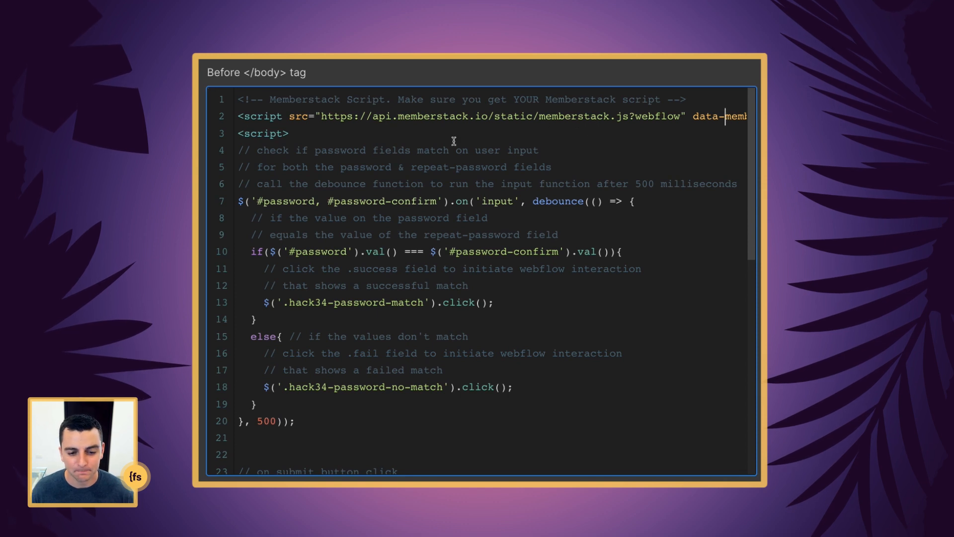
scroll("down", 3)
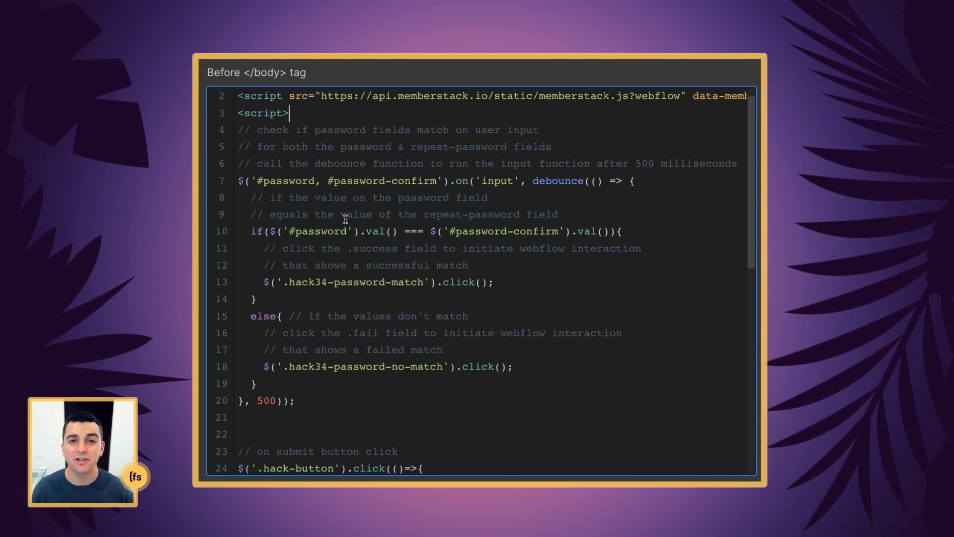
scroll("down", 3)
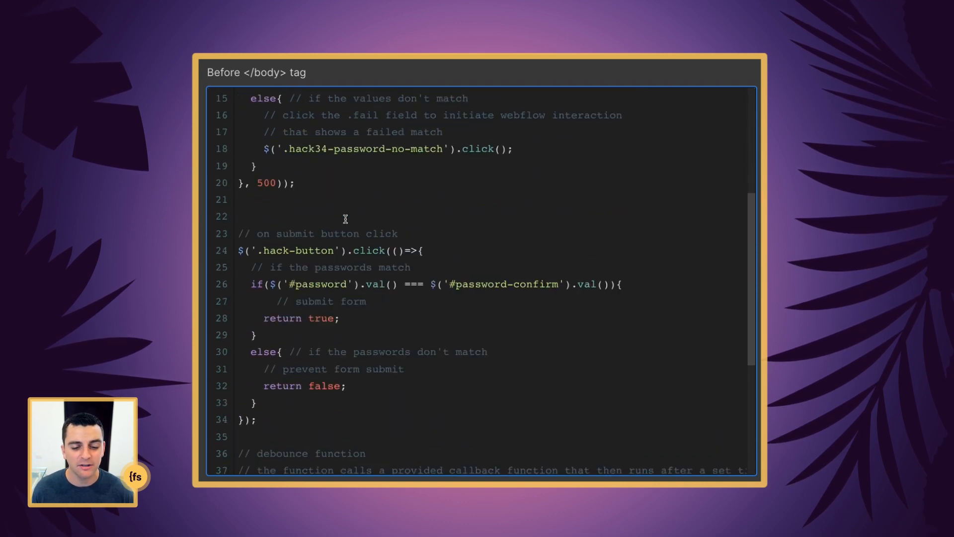
scroll("down", 3)
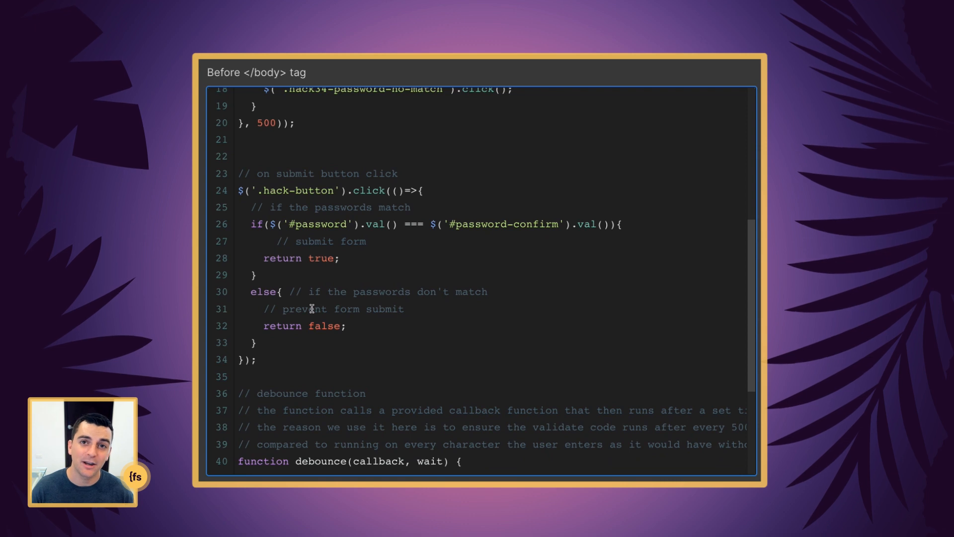
scroll("down", 3)
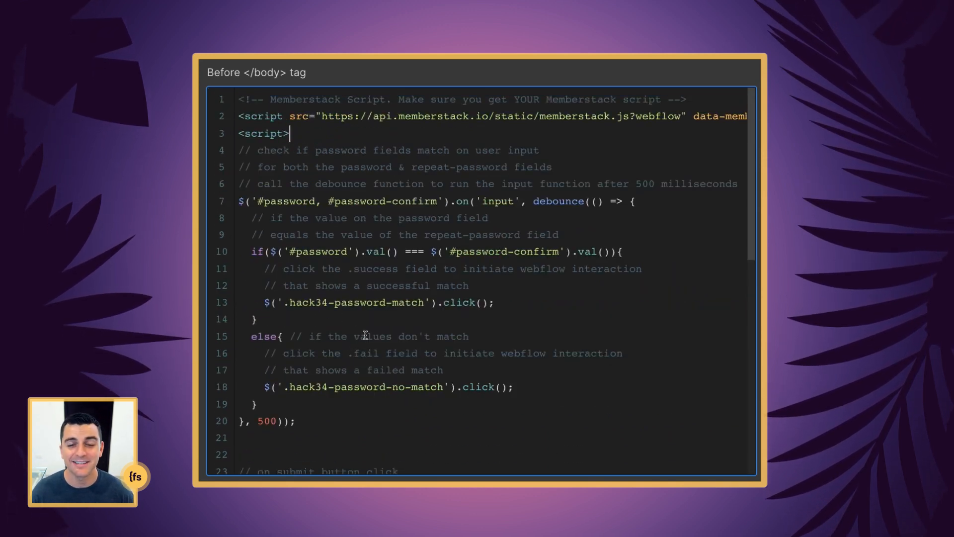
mouse_move(390, 242)
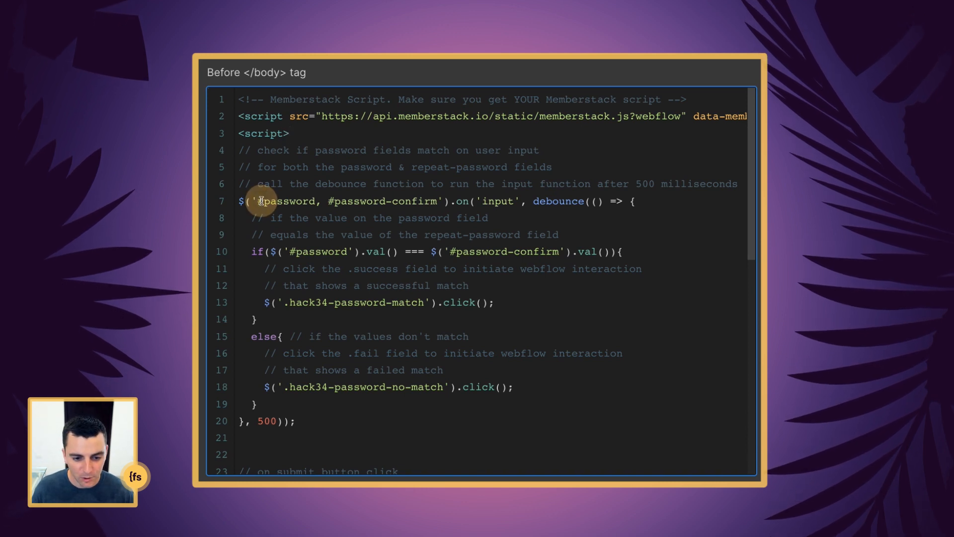
double_click(284, 201)
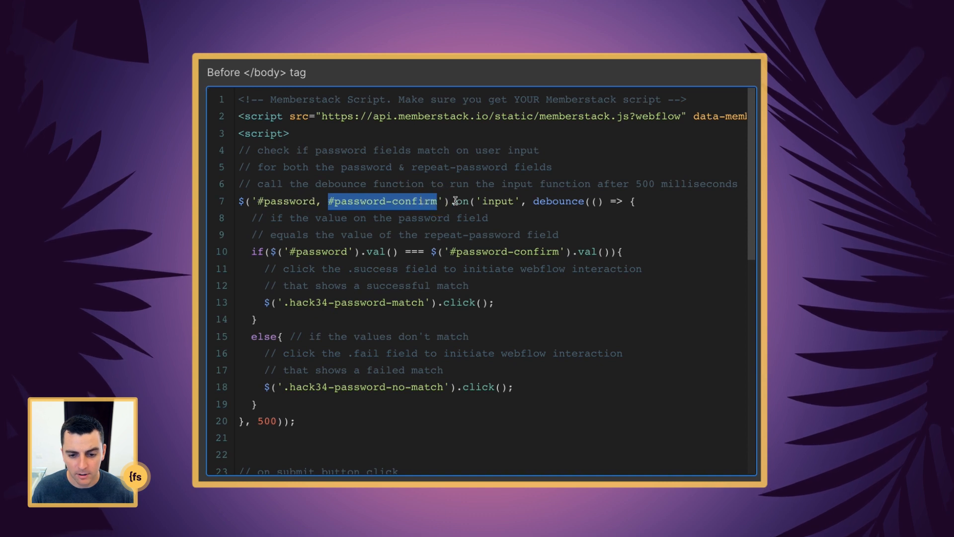
left_click_drag(449, 201, 525, 200)
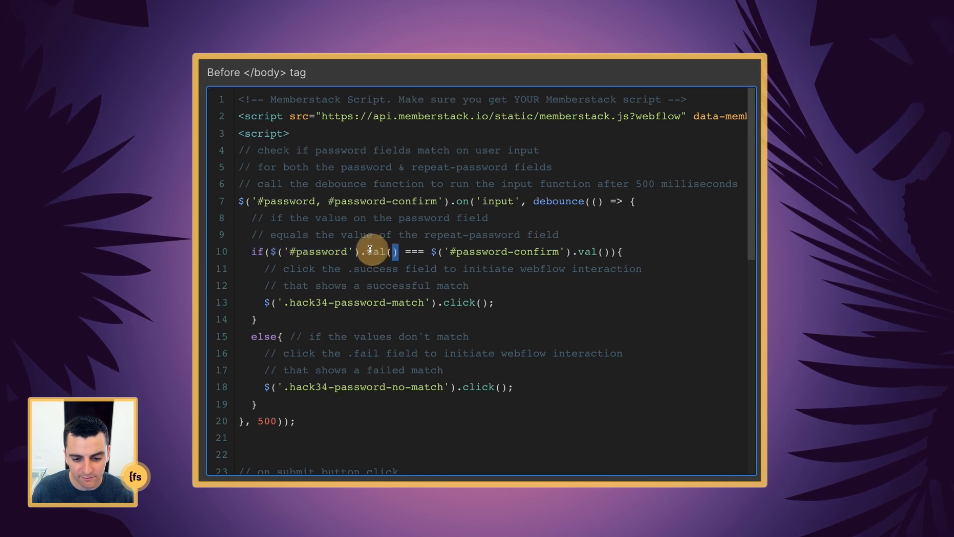
double_click(313, 251)
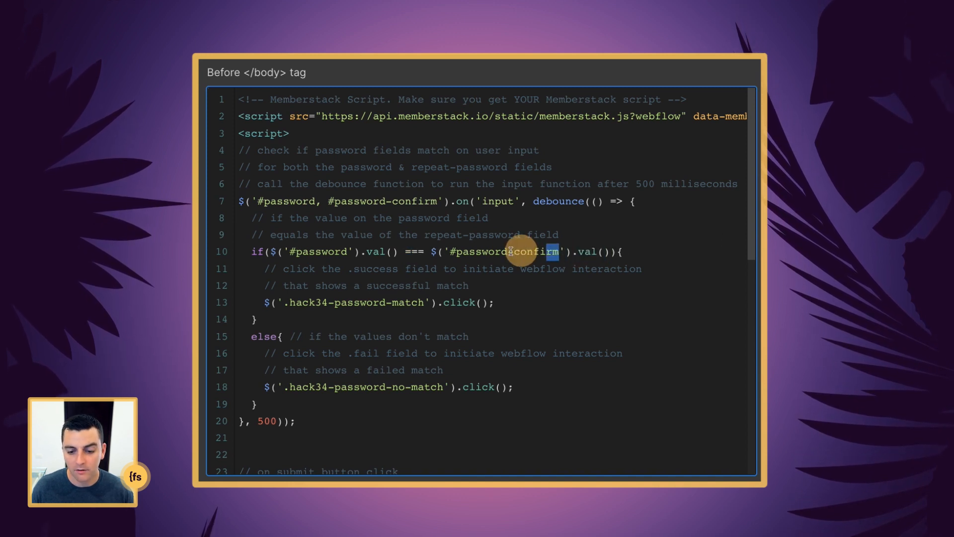
double_click(512, 252)
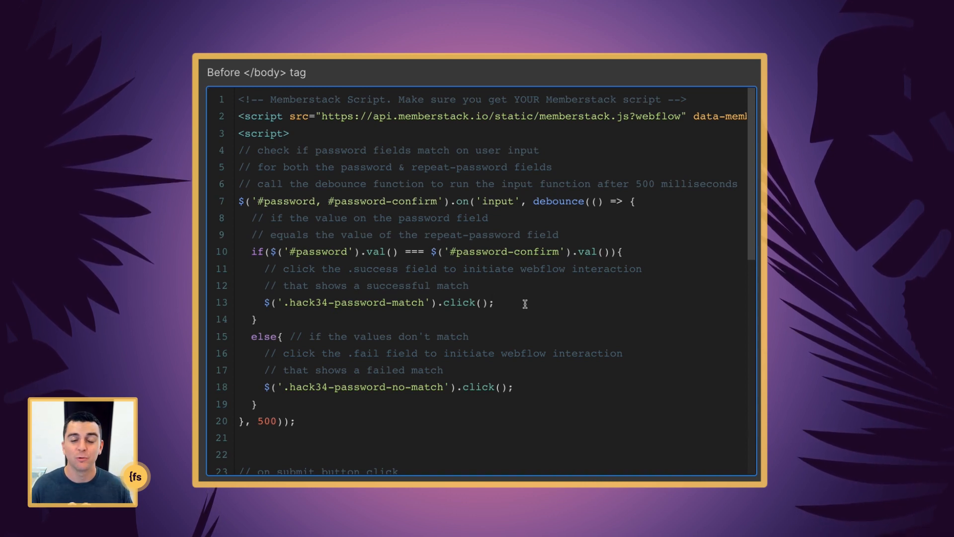
left_click(495, 302)
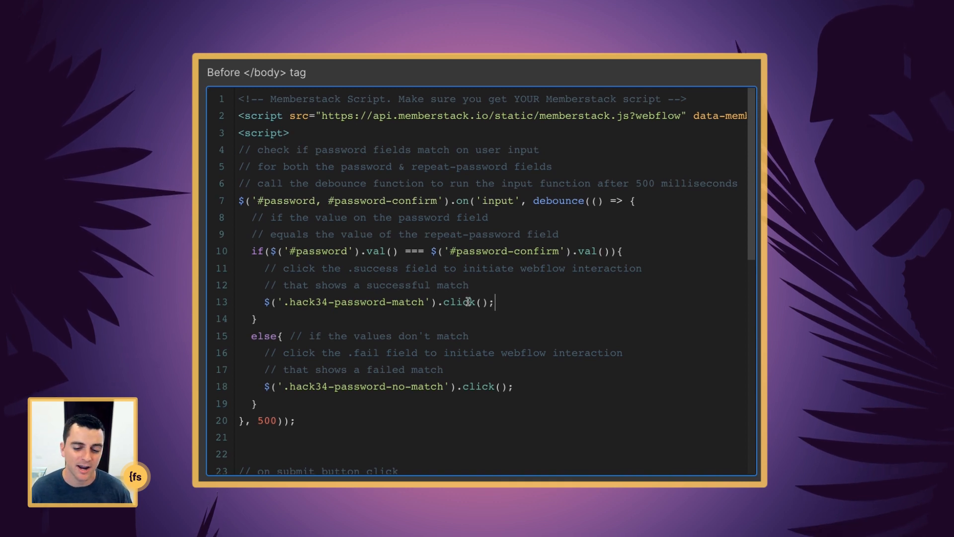
scroll("down", 3)
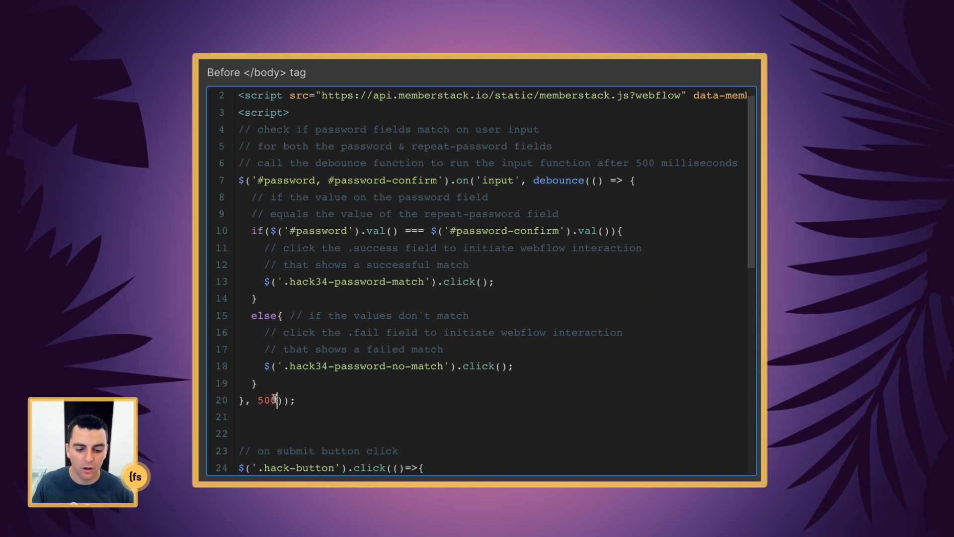
double_click(267, 399)
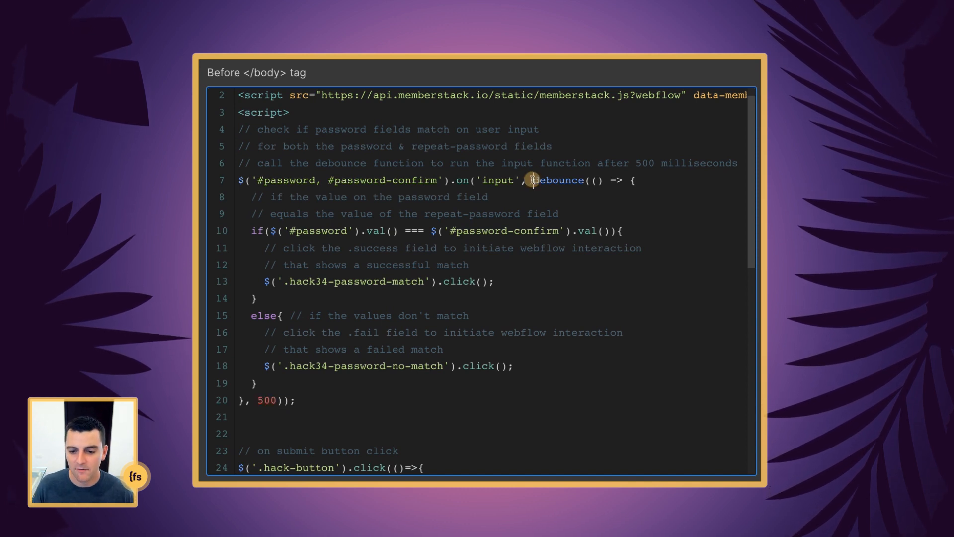
double_click(560, 180)
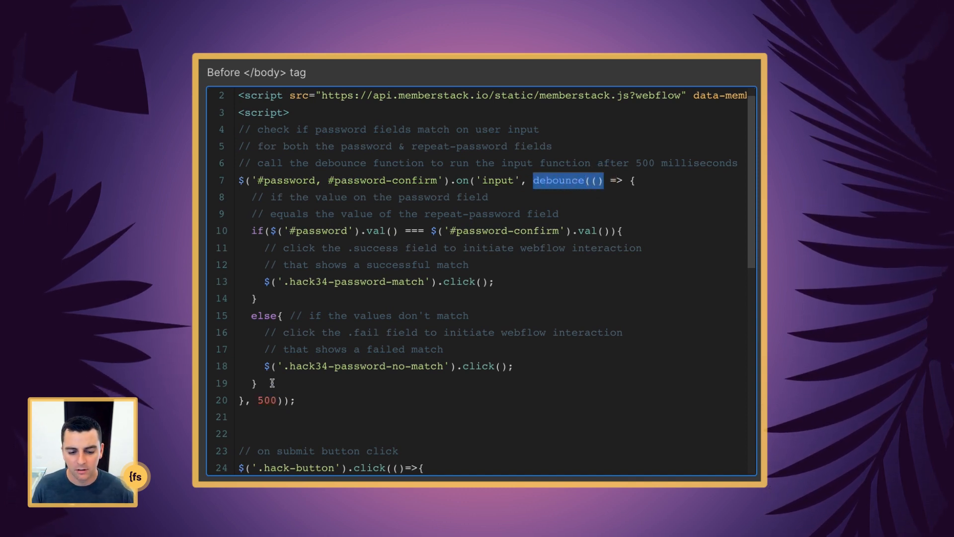
double_click(266, 400)
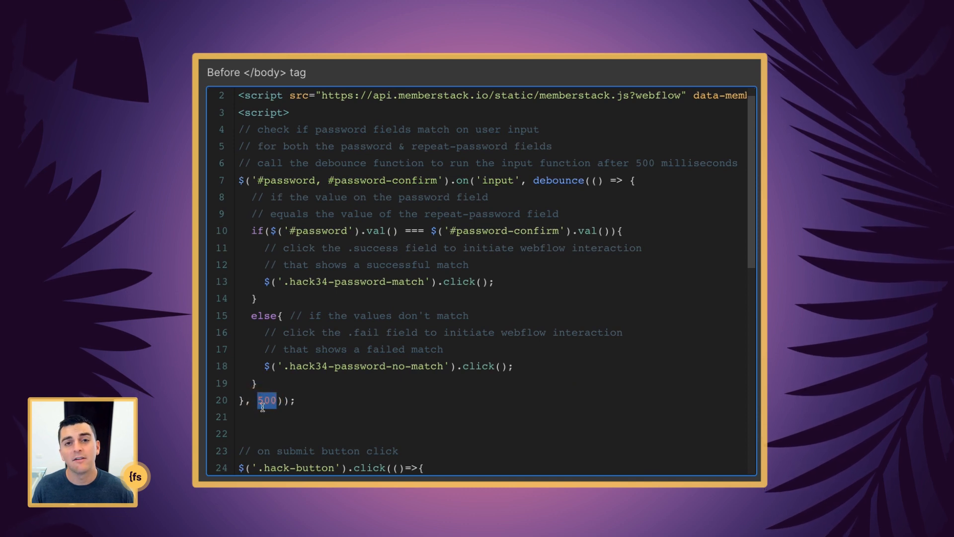
scroll("down", 3)
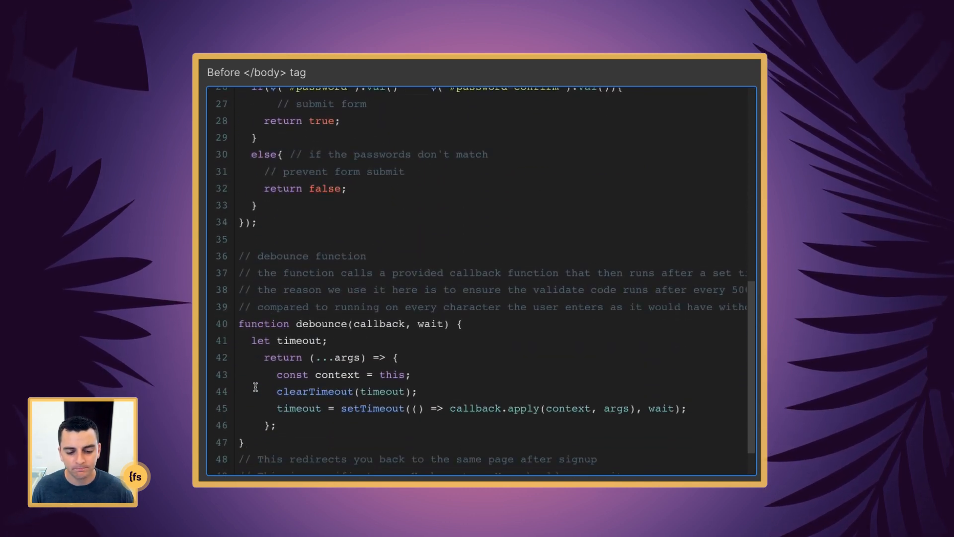
left_click_drag(238, 325, 276, 425)
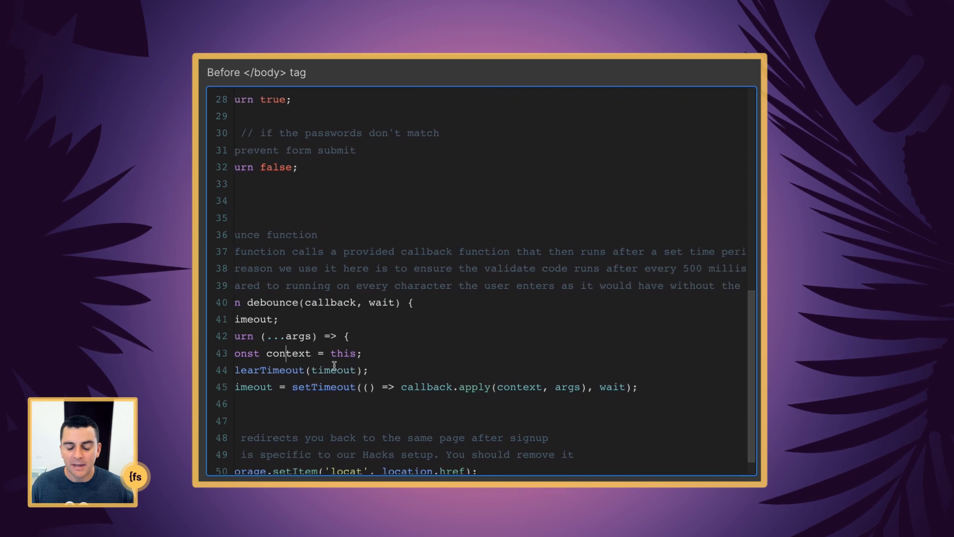
scroll("right", 3)
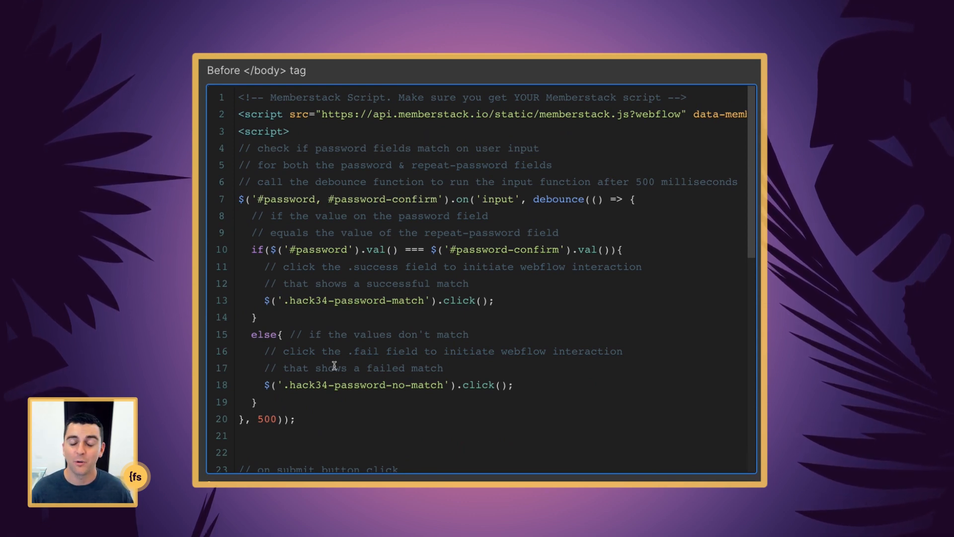
scroll("down", 3)
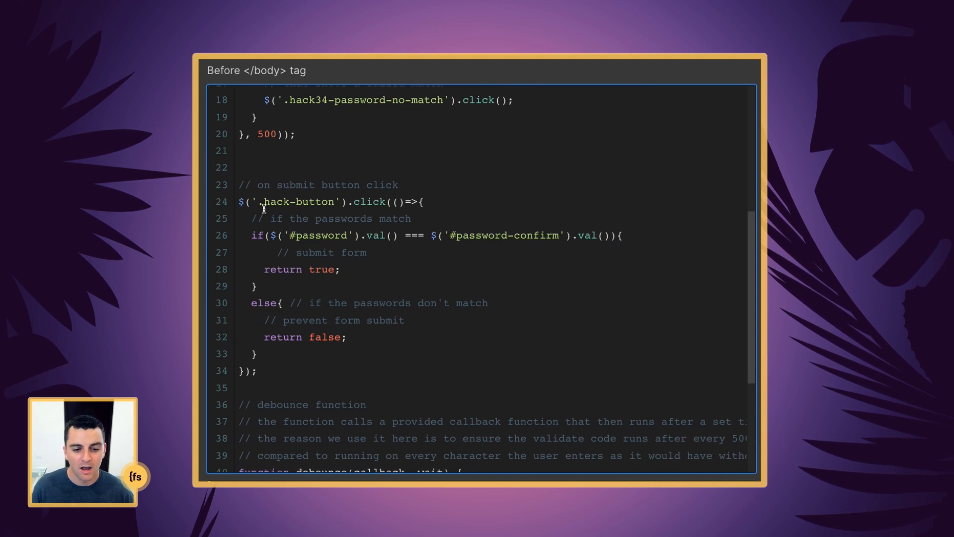
double_click(299, 202)
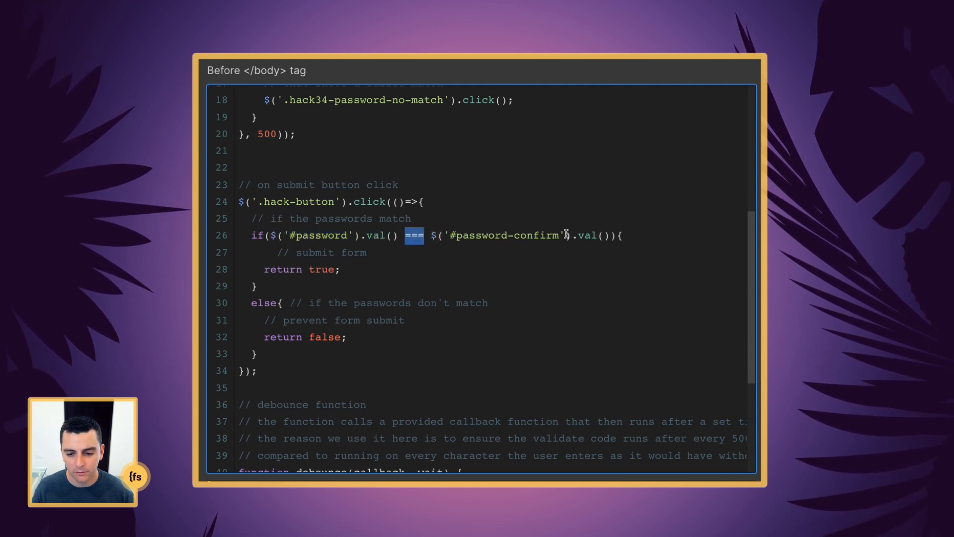
left_click_drag(432, 235, 611, 235)
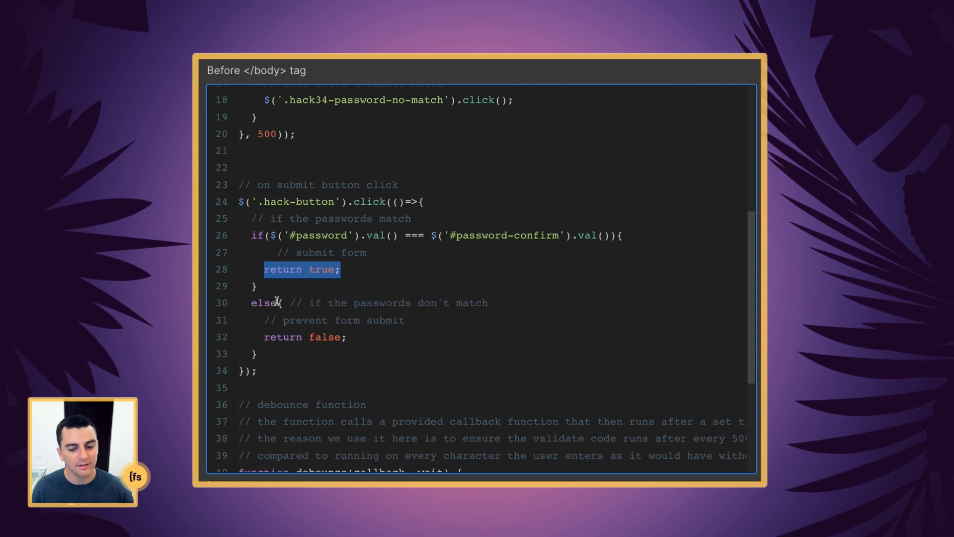
mouse_move(346, 337)
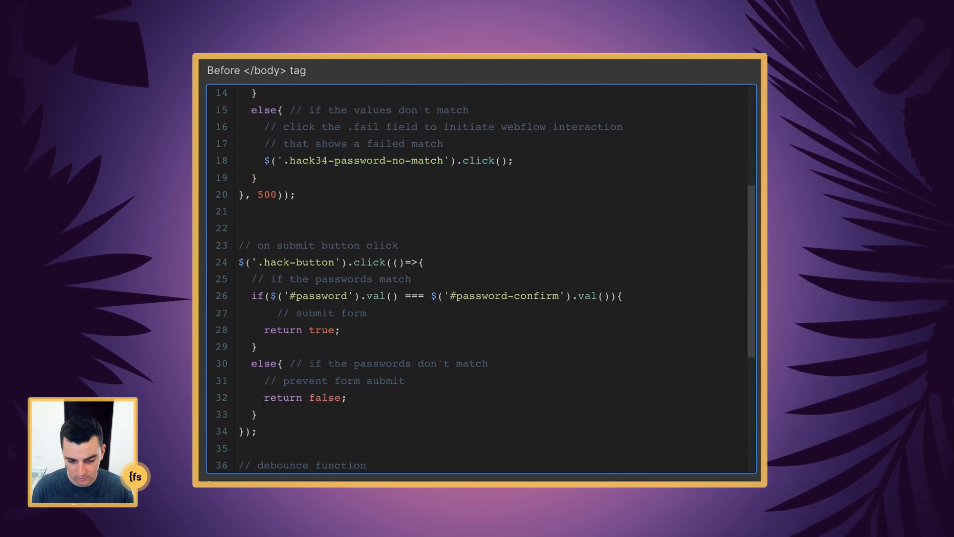
Paste the click line into the else branch and rename its class to hack34-failed-submission.
type("$('.hack34-password-no-match').click();")
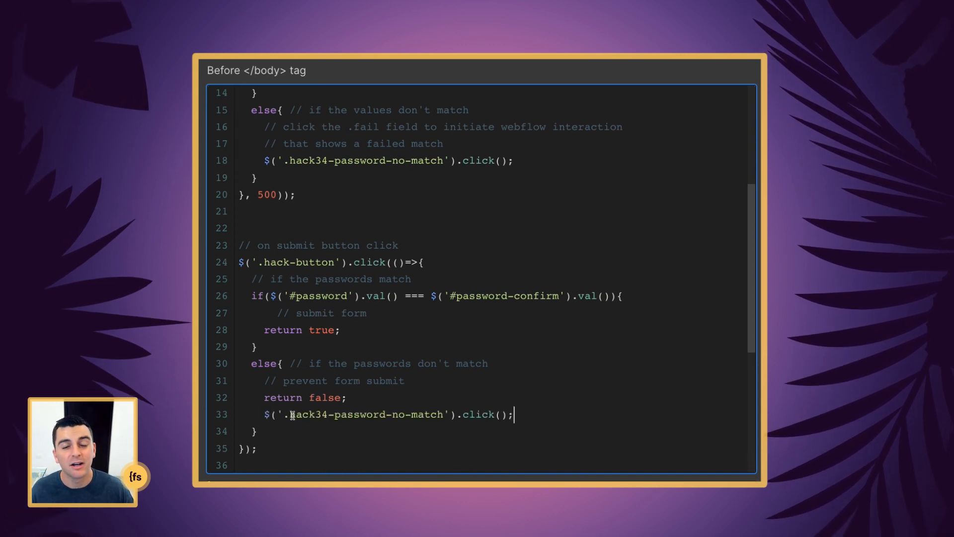
mouse_move(457, 395)
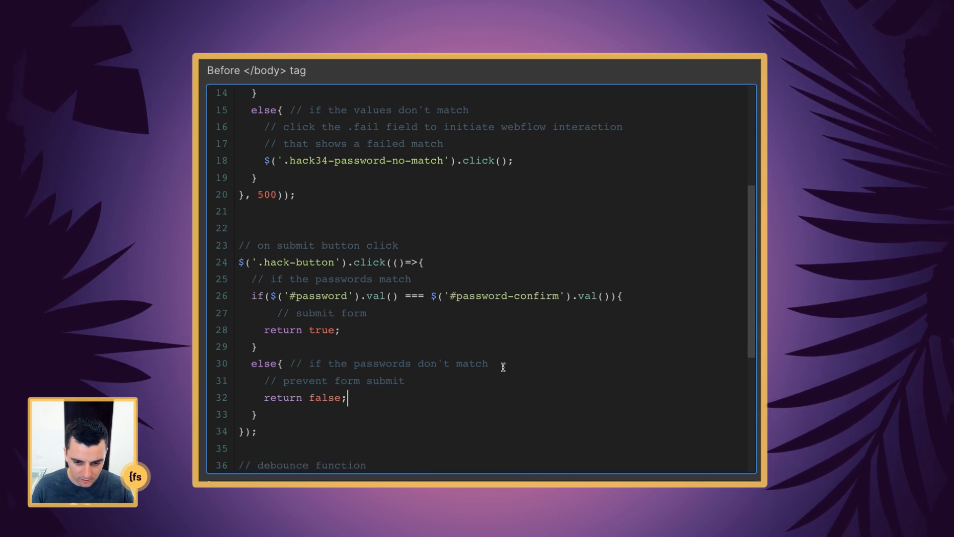
type("$('.hack34-password-no-match').click();")
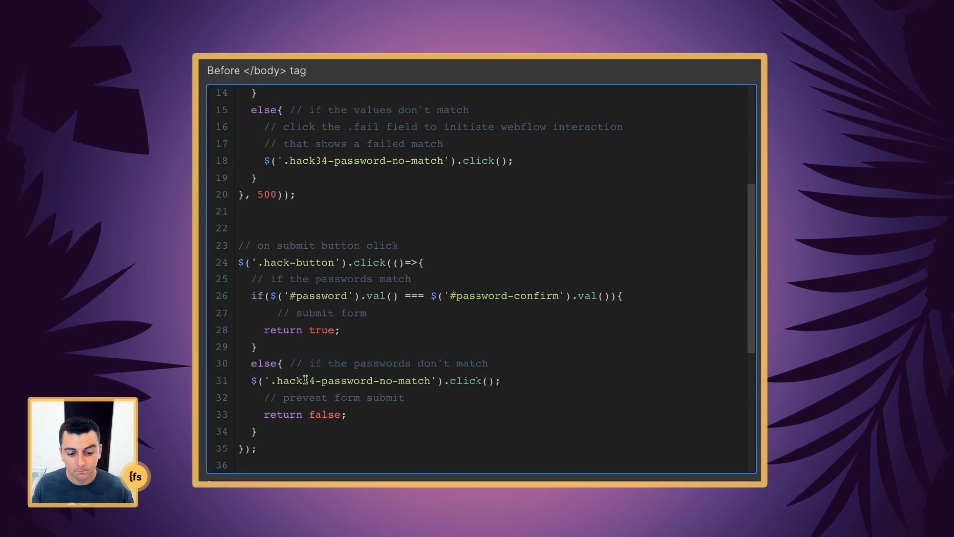
double_click(346, 381)
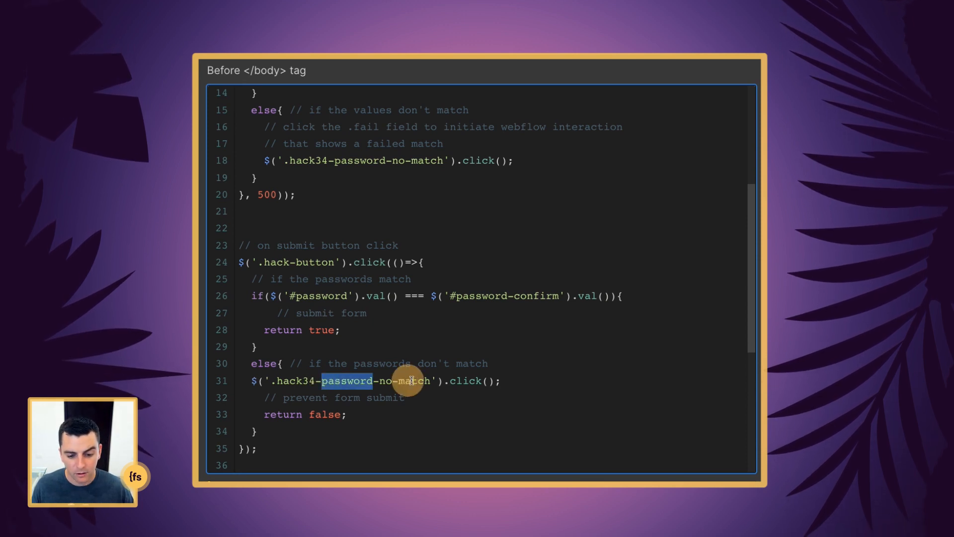
type("failed")
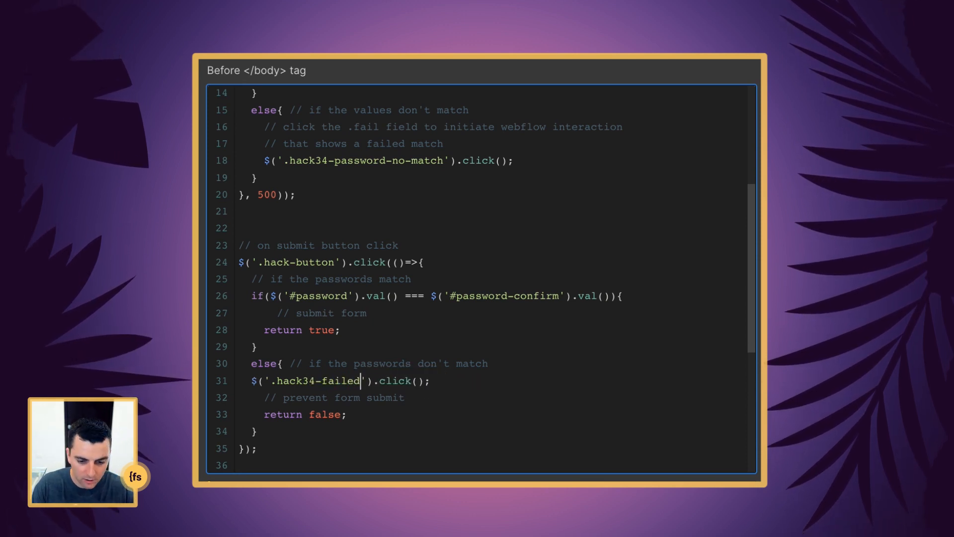
type("-submission")
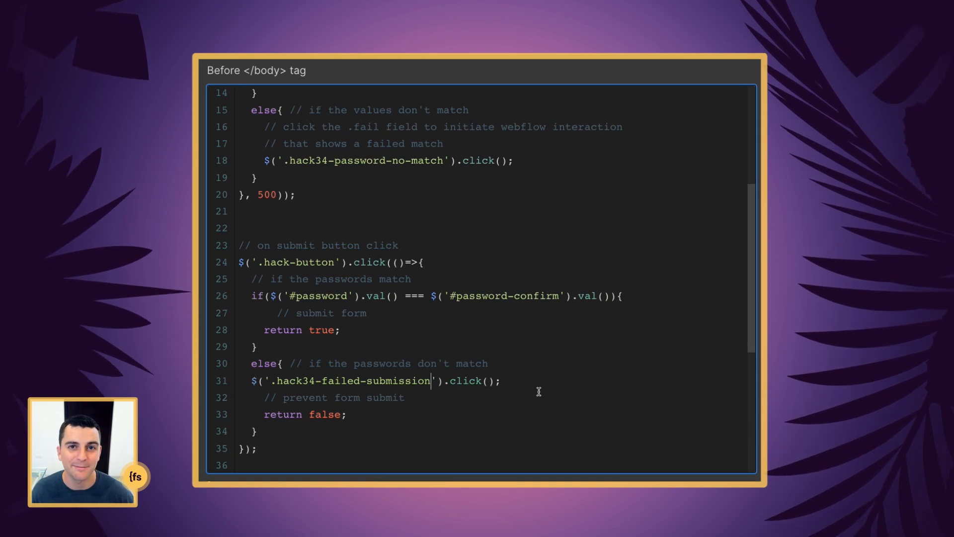
Delete the .hack34-failed-submission click line so the mismatch branch just returns false.
triple_click(370, 381)
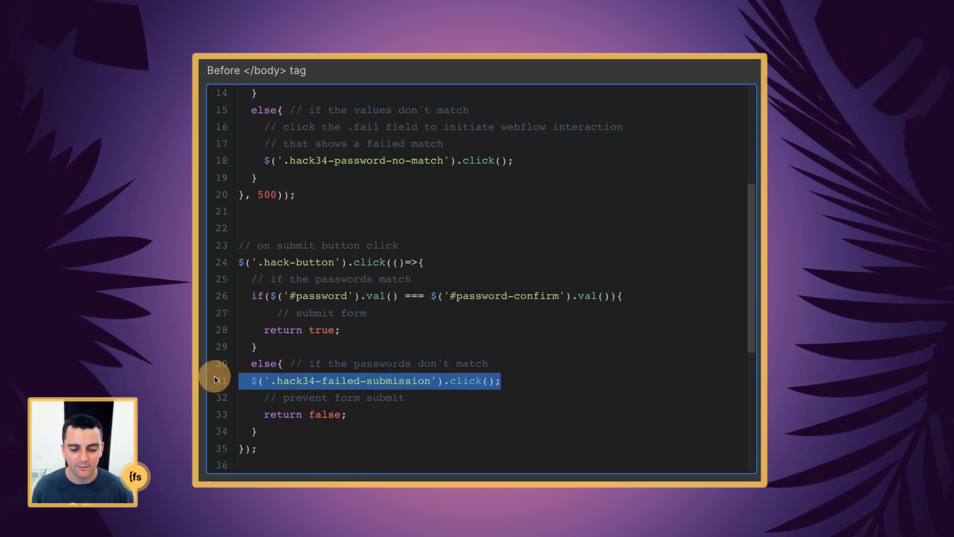
key("Backspace")
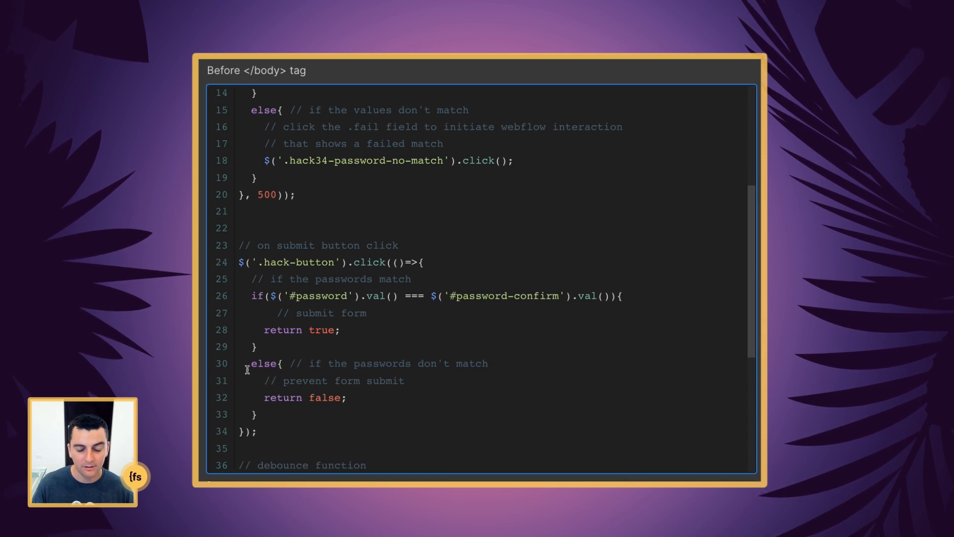
scroll("down", 3)
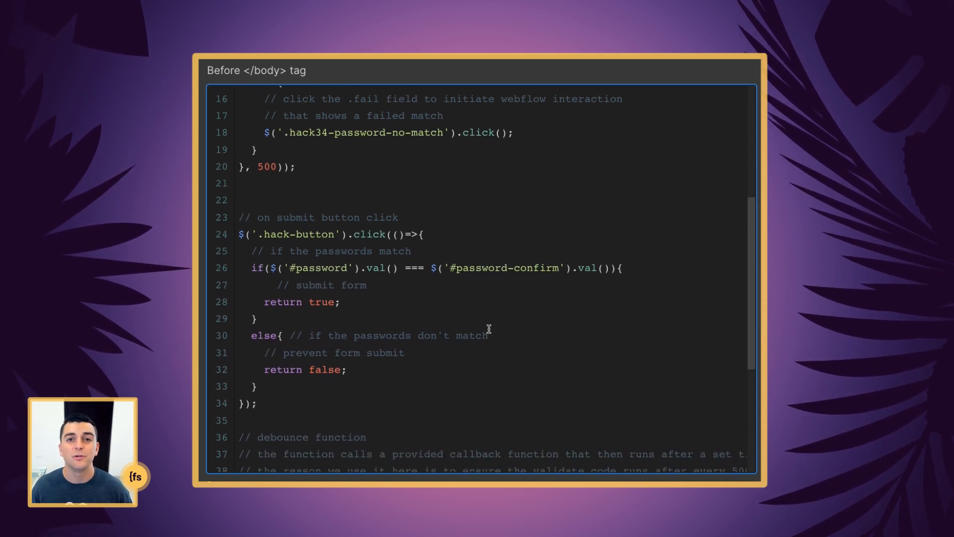